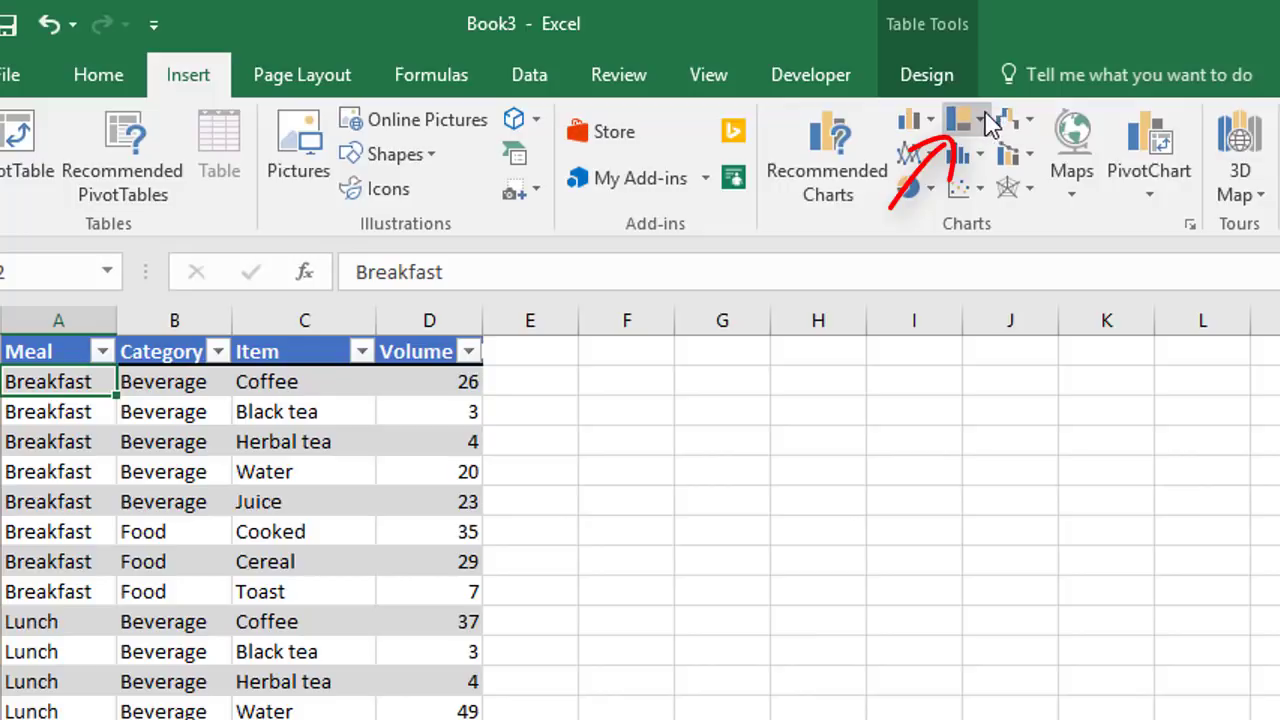
pyautogui.moveTo(962, 135)
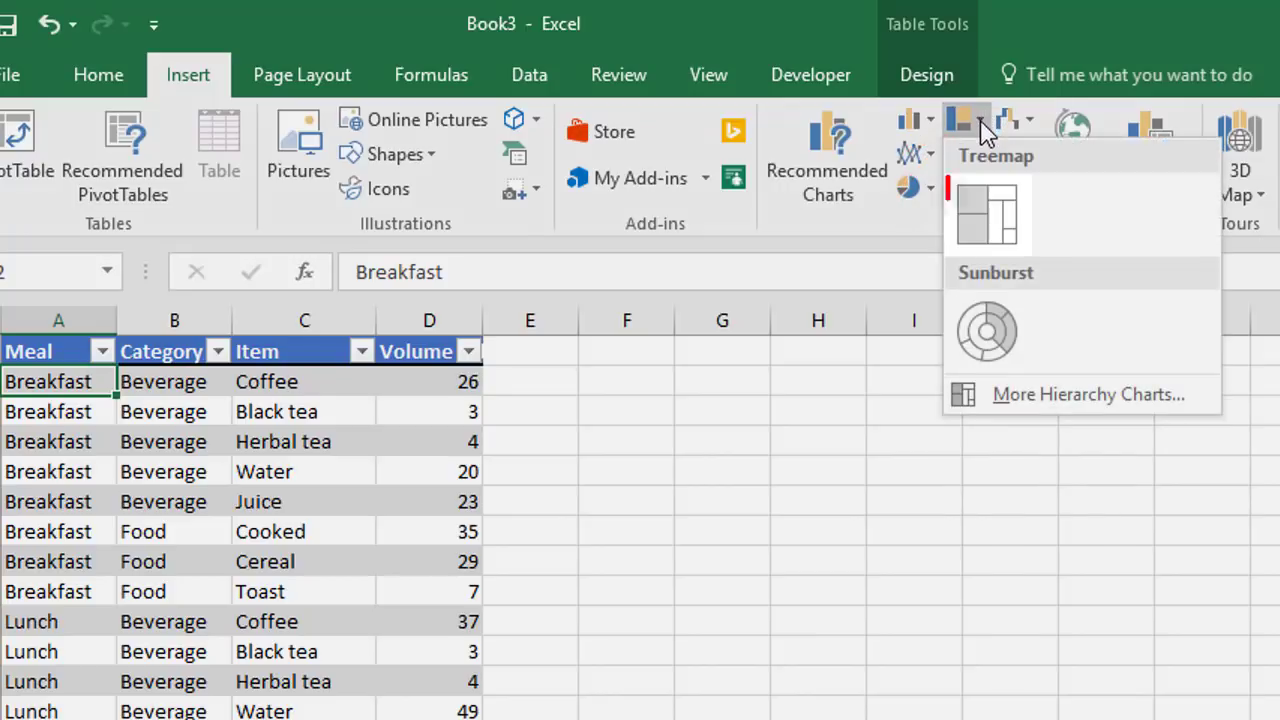
# Insert a treemap chart from the meal, category, item and volume table
pyautogui.click(988, 211)
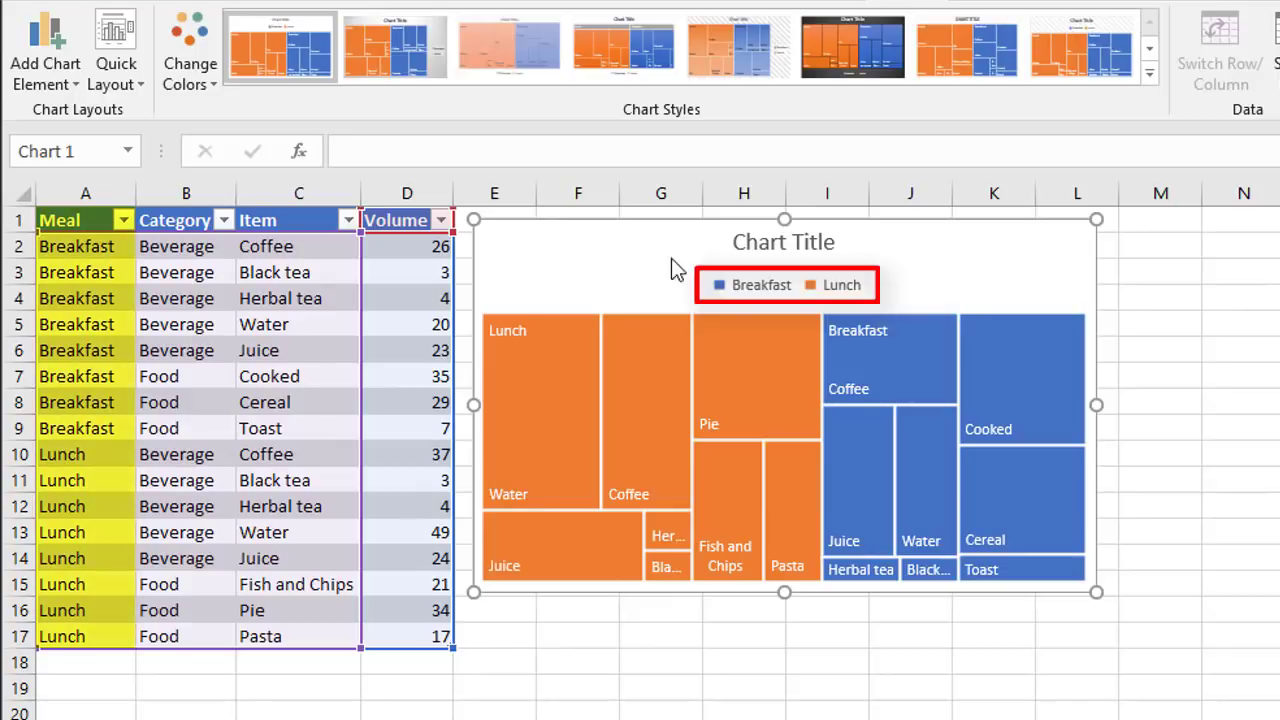
pyautogui.moveTo(80, 480)
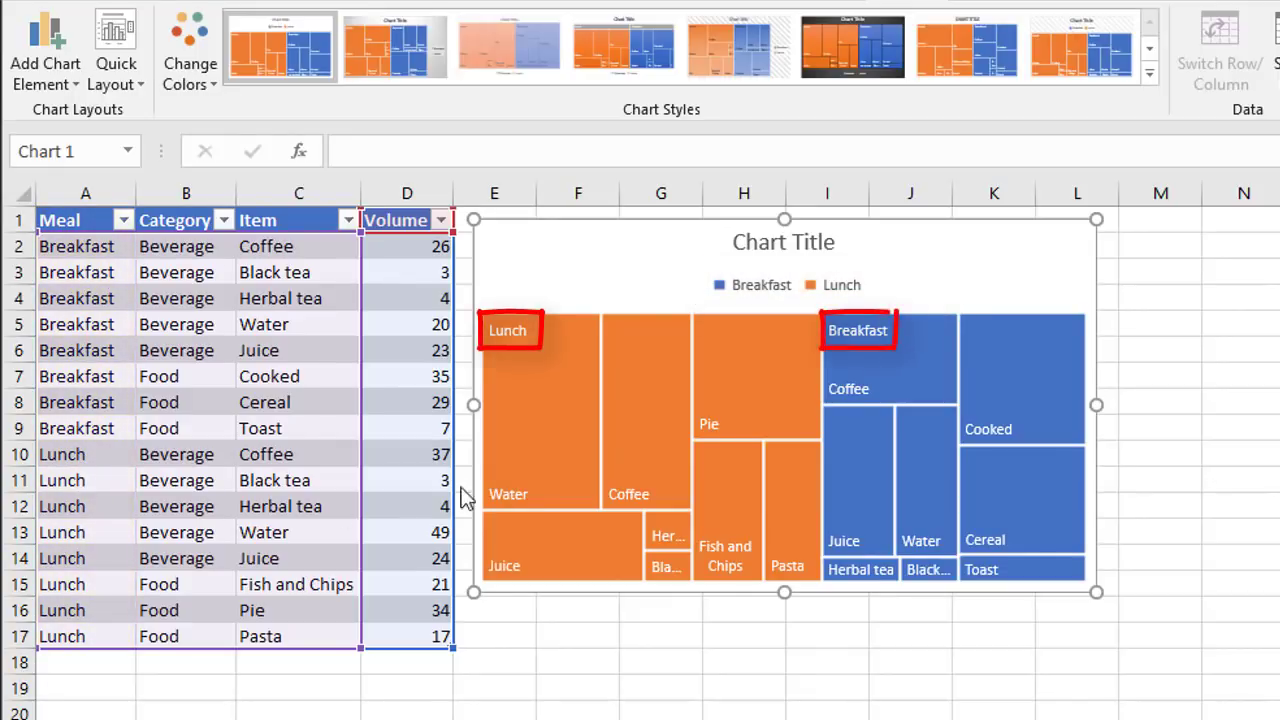
pyautogui.moveTo(892, 355)
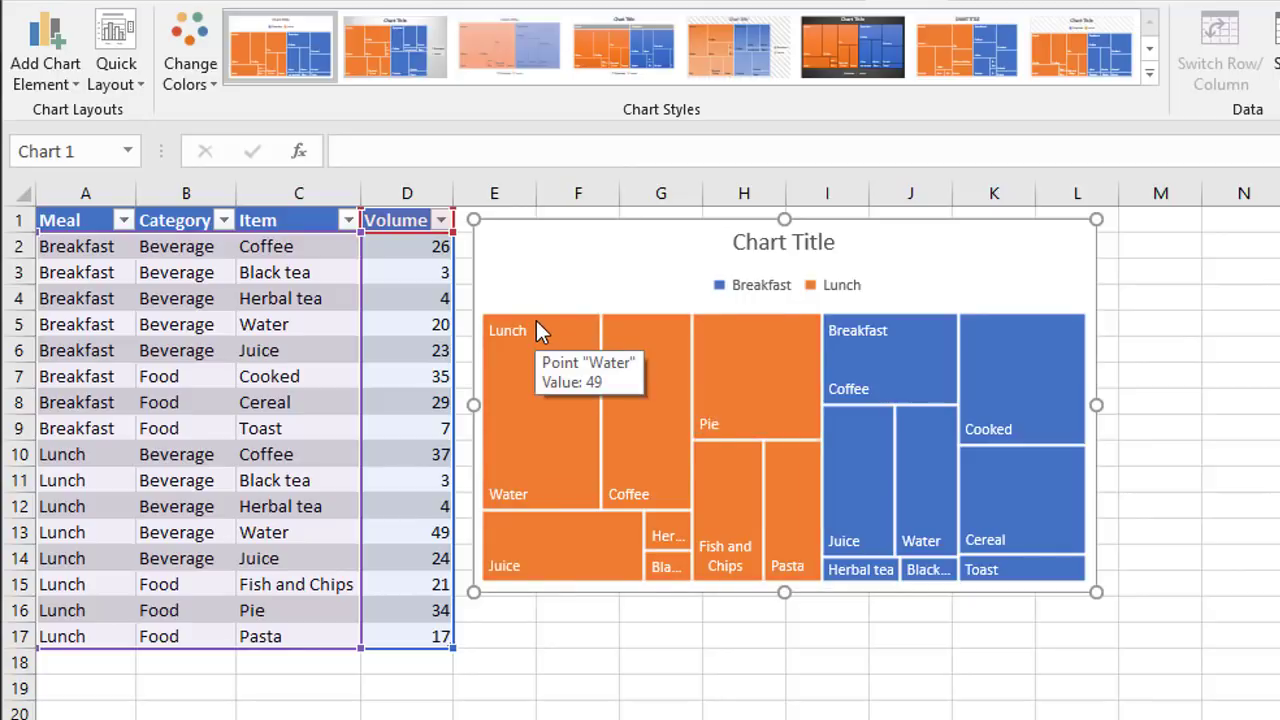
pyautogui.moveTo(675, 420)
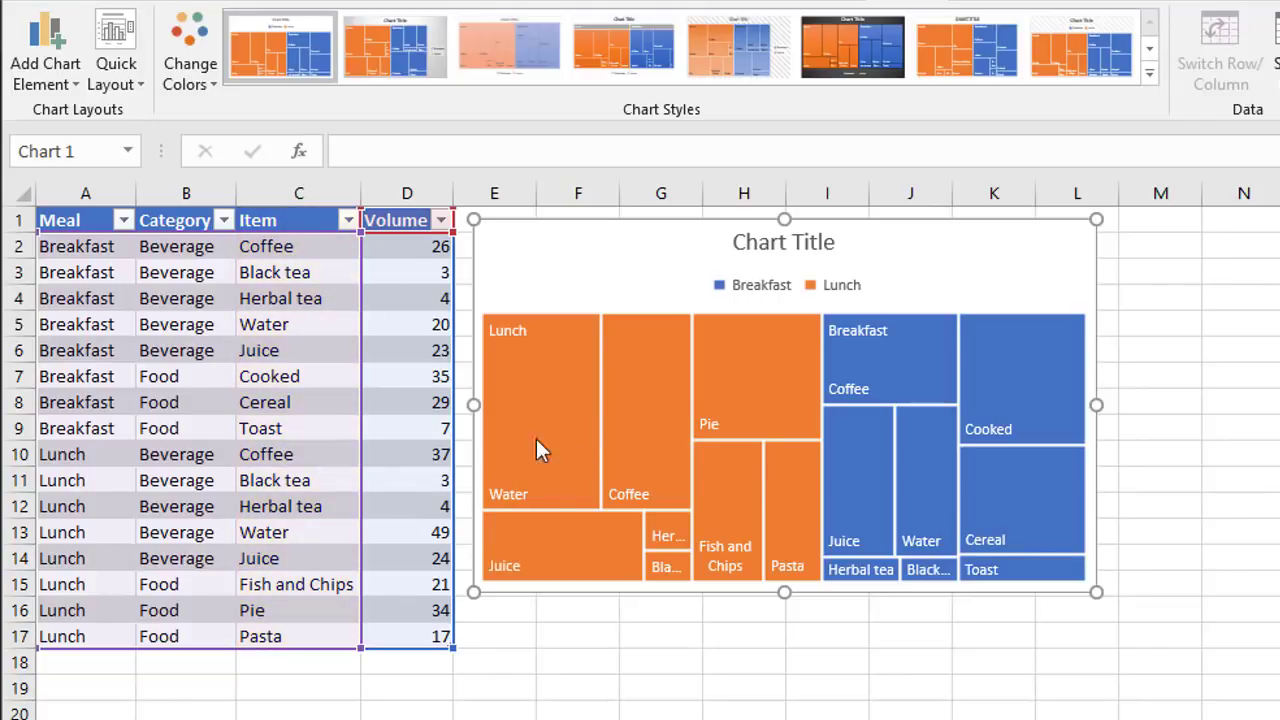
pyautogui.moveTo(520, 365)
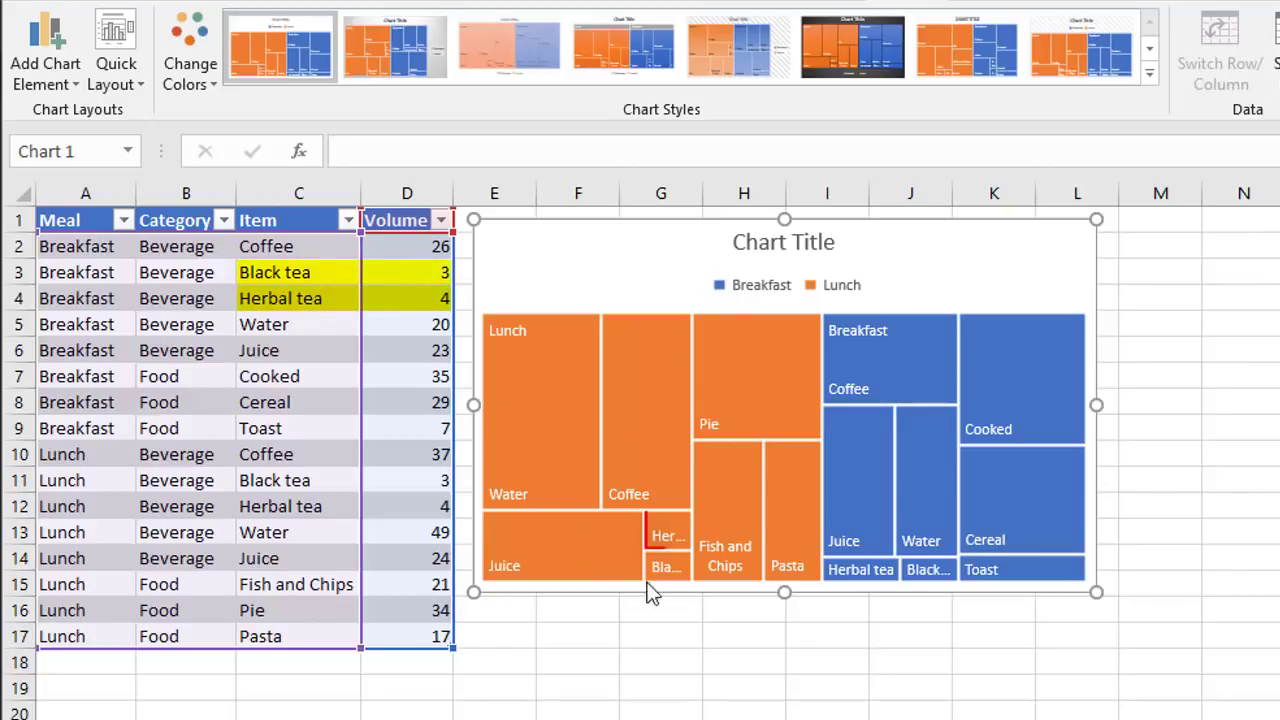
pyautogui.moveTo(670, 544)
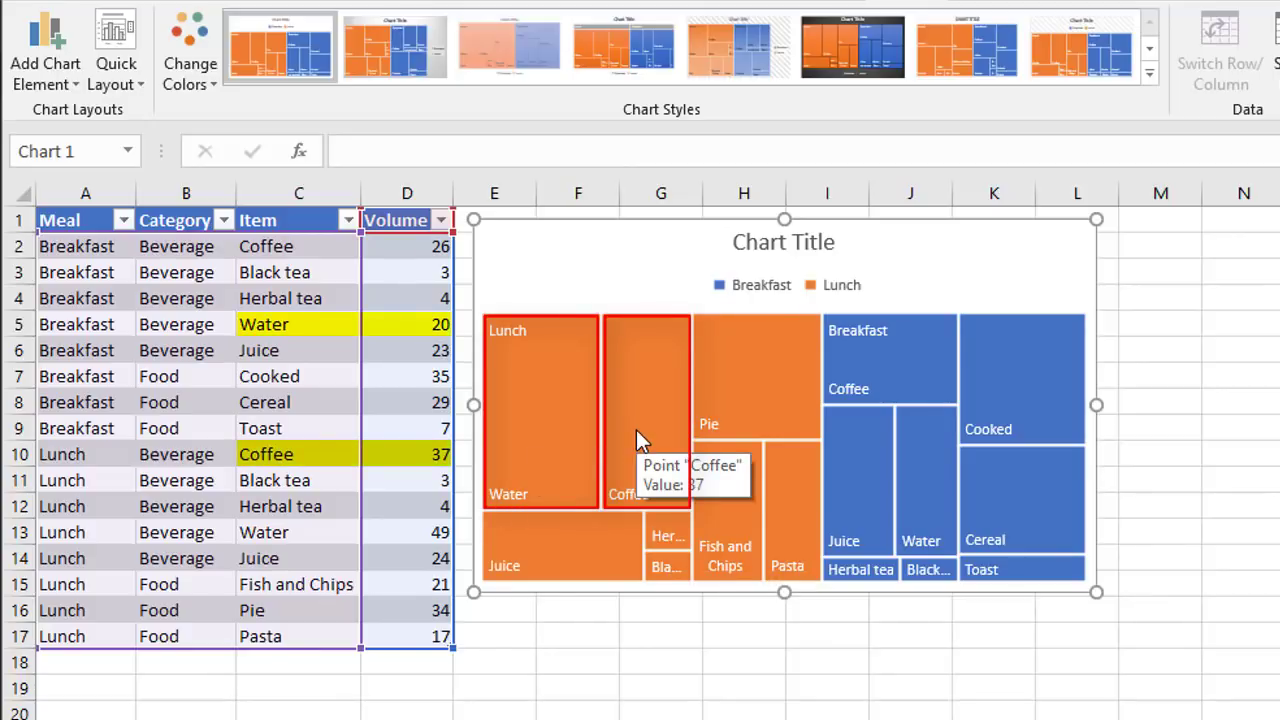
pyautogui.moveTo(545, 337)
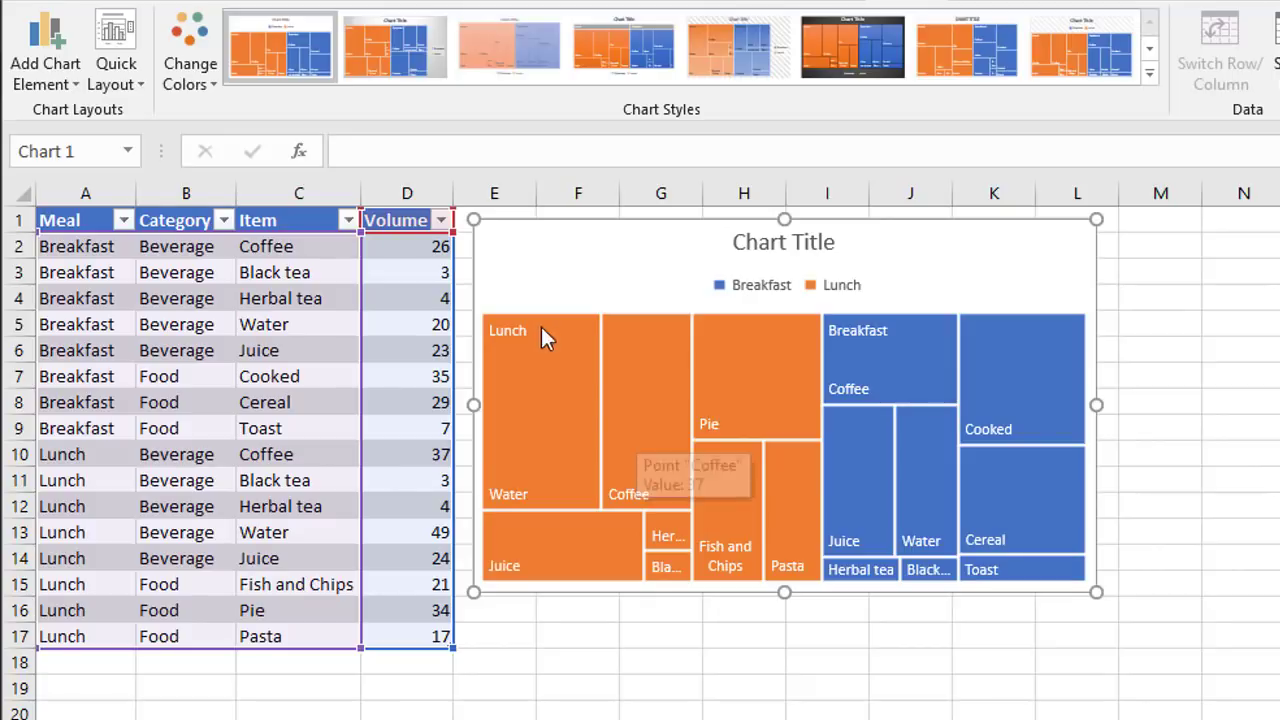
pyautogui.click(963, 278)
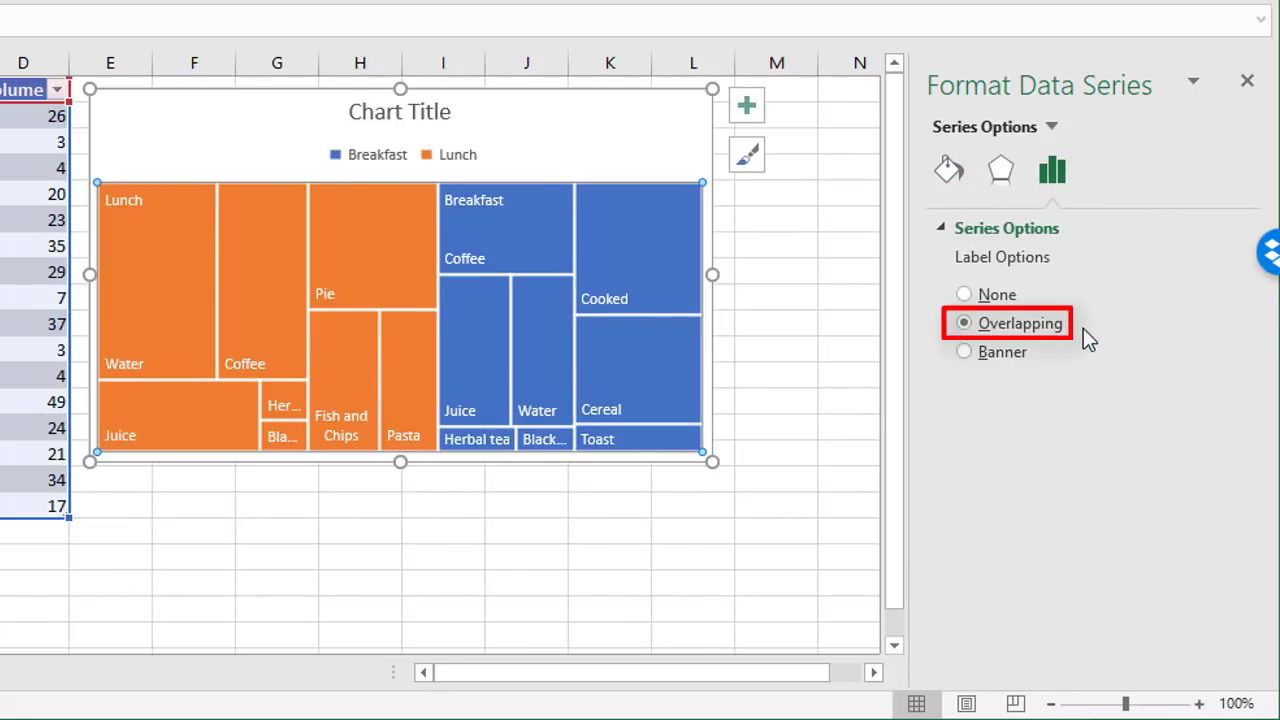
pyautogui.moveTo(434, 205)
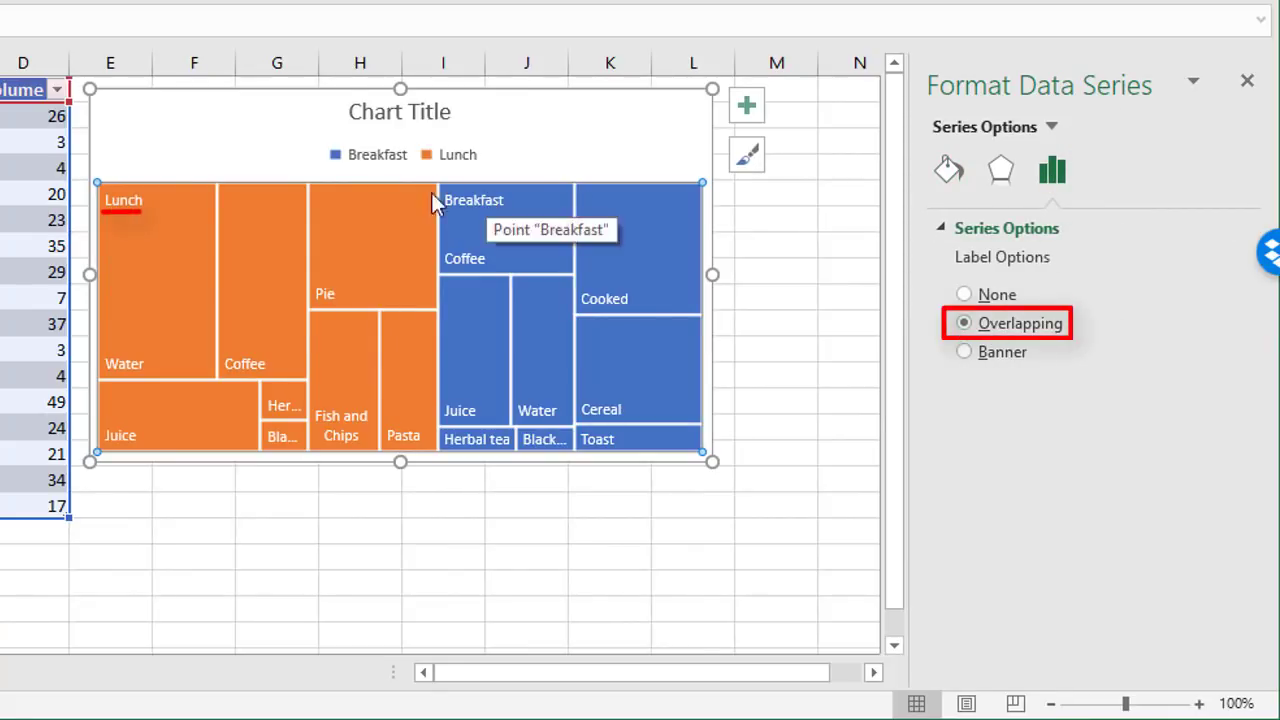
pyautogui.moveTo(481, 222)
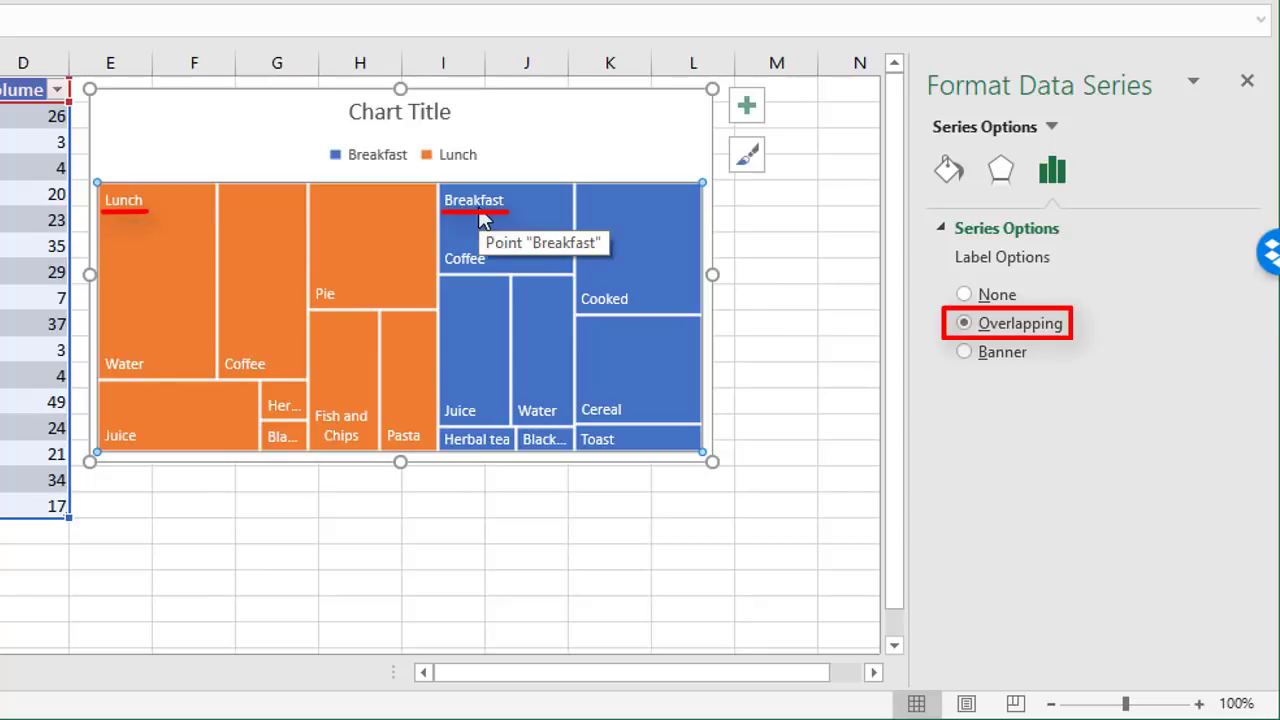
# Try Banner parent labels, then set Label Options to None to hide Lunch and Breakfast
pyautogui.click(965, 352)
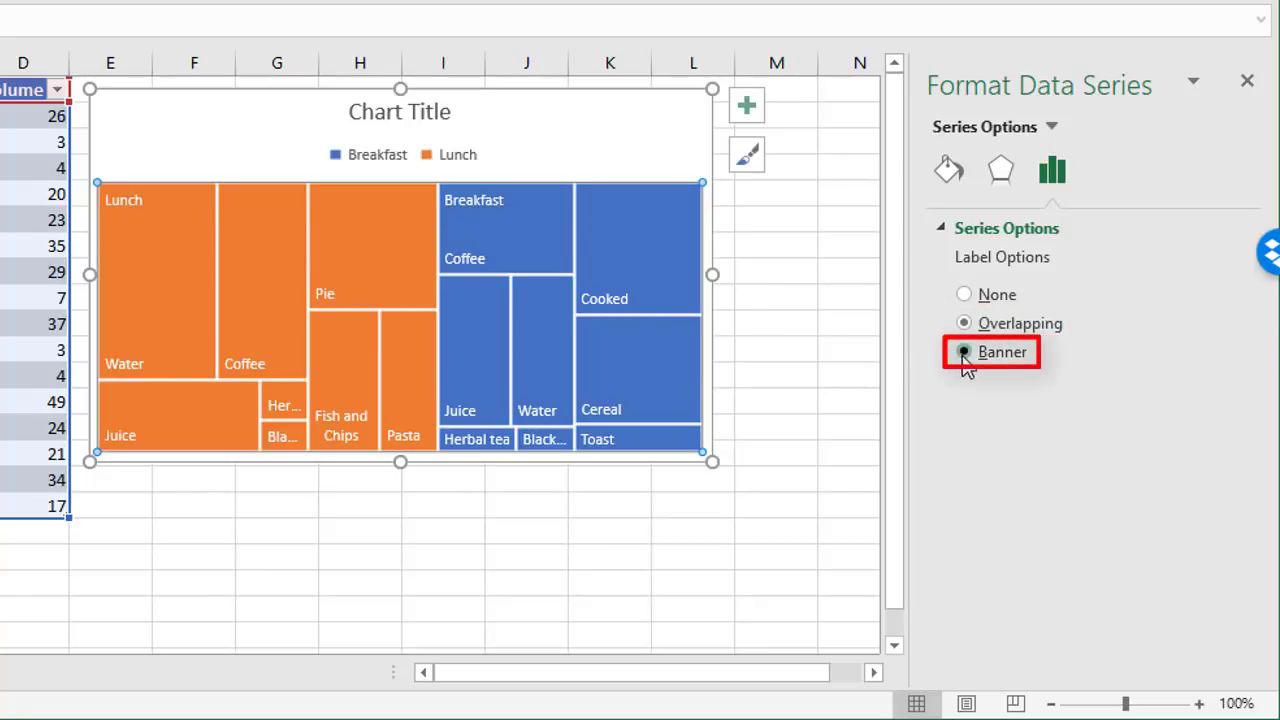
pyautogui.click(962, 352)
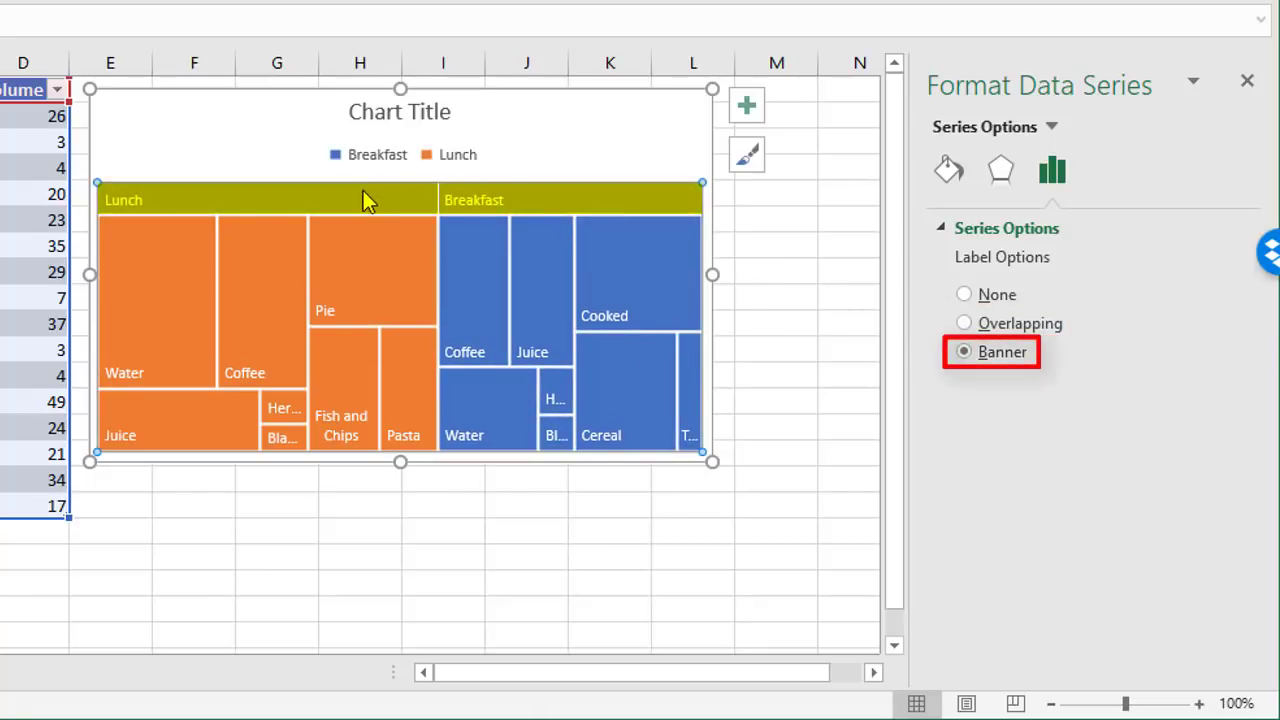
pyautogui.moveTo(577, 213)
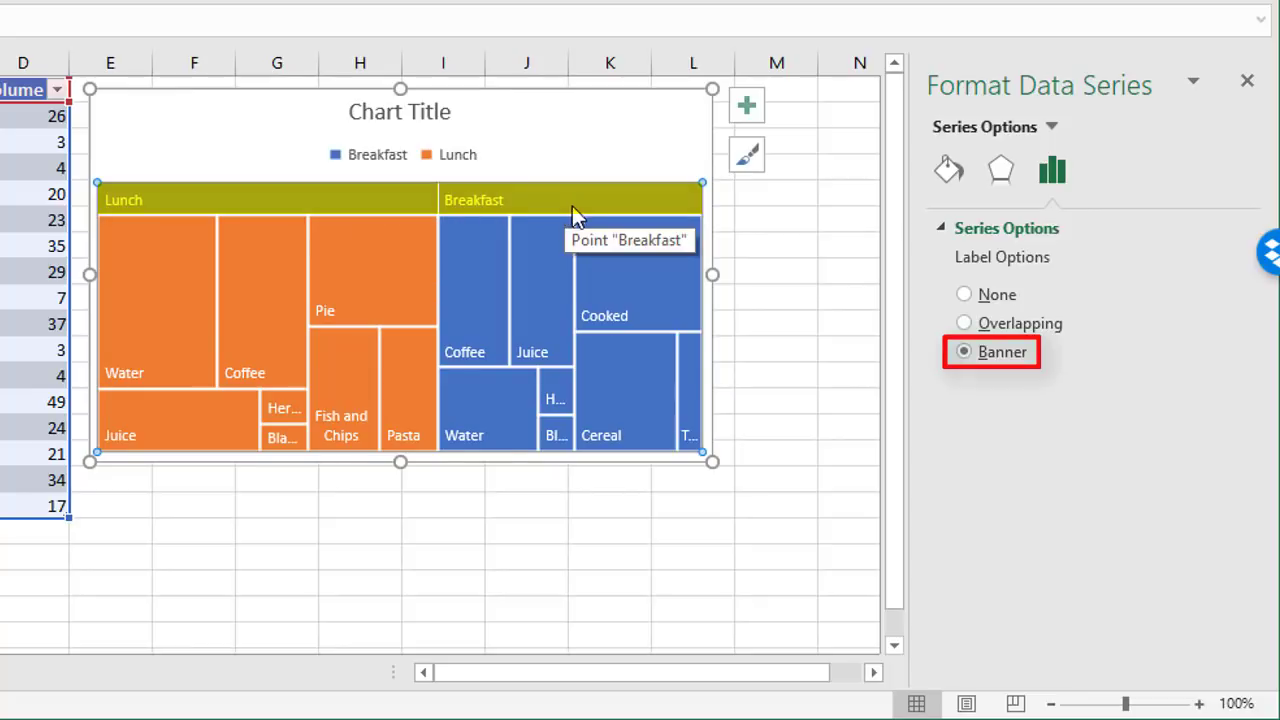
pyautogui.click(964, 294)
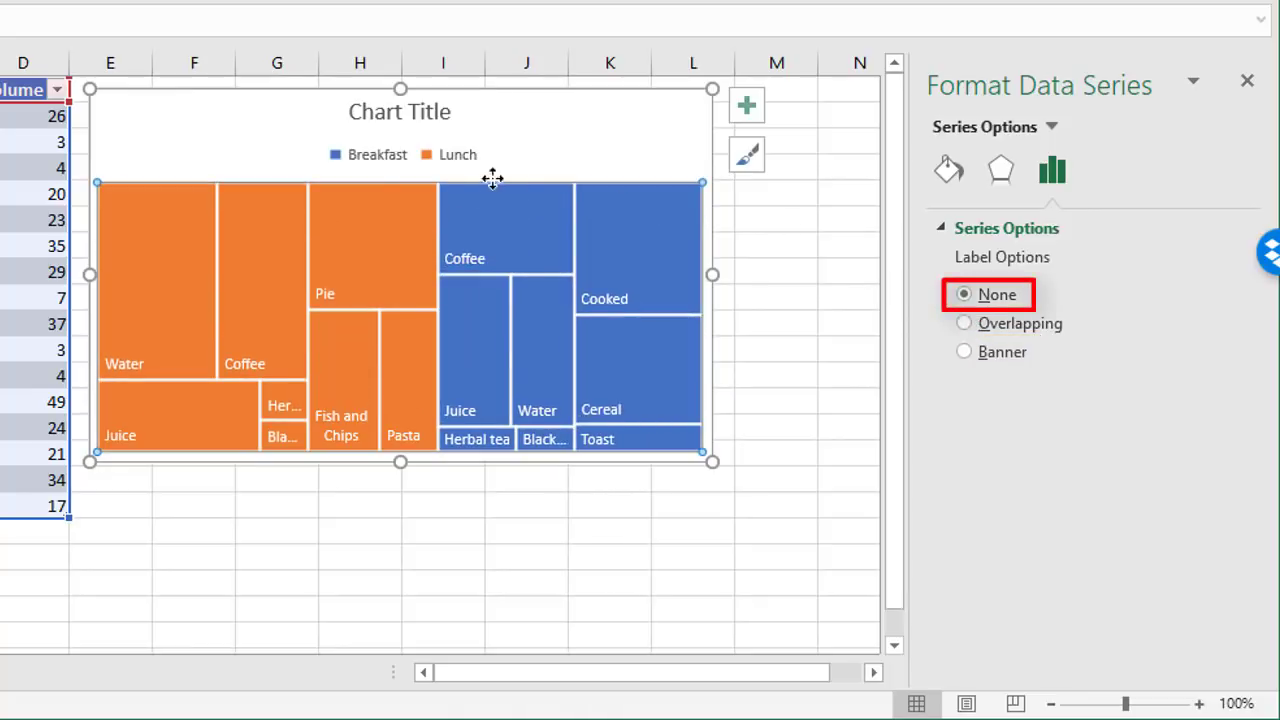
pyautogui.moveTo(377, 155)
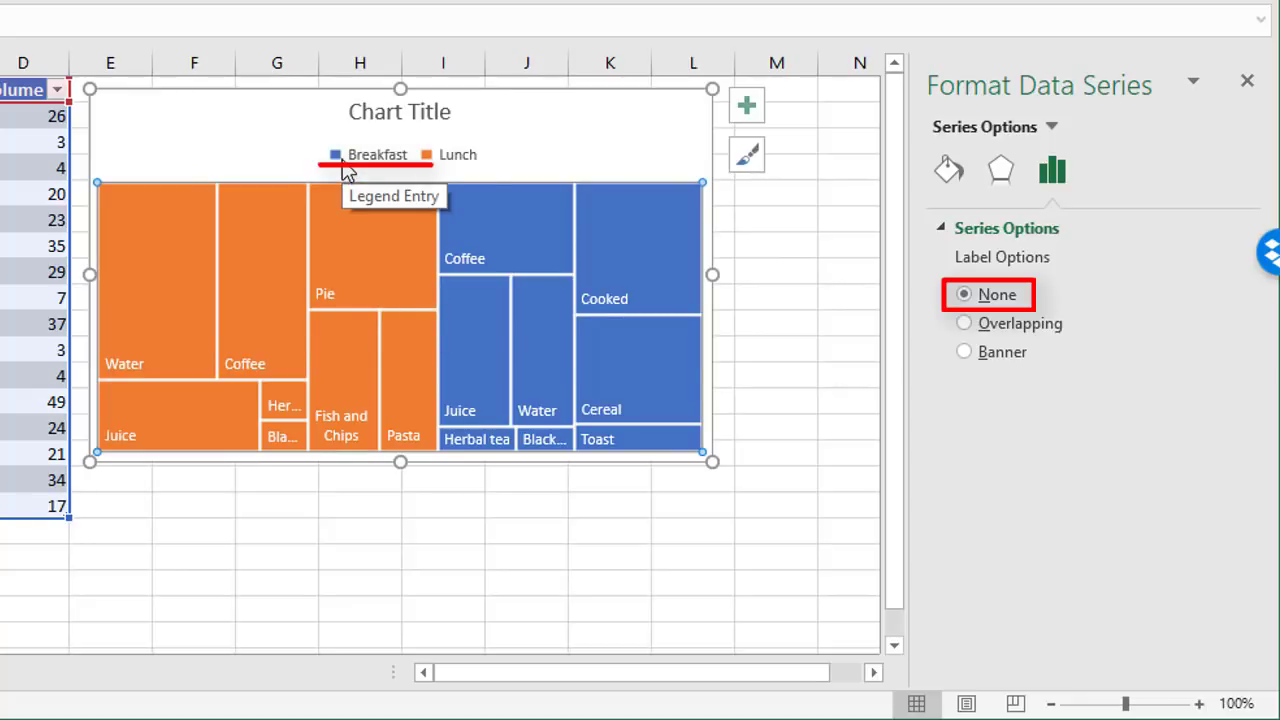
pyautogui.moveTo(511, 160)
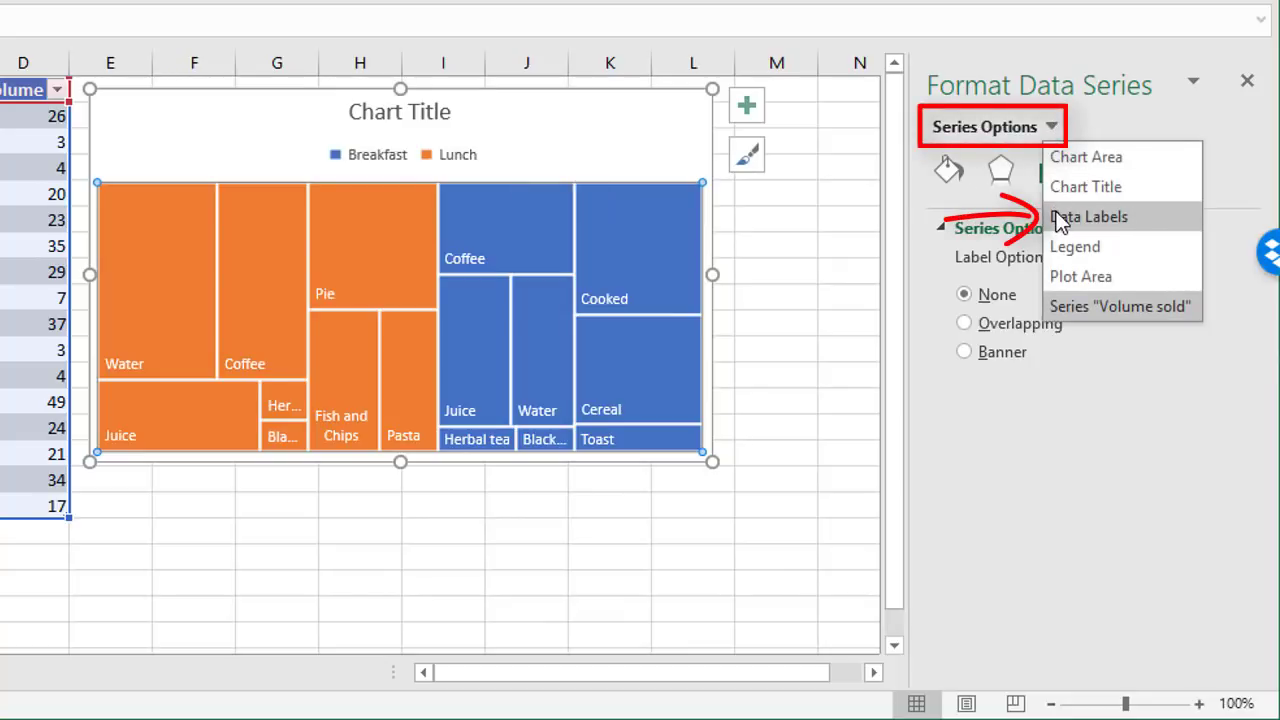
# Reach More Data Label Options through the Chart Elements Data Labels submenu
pyautogui.click(746, 105)
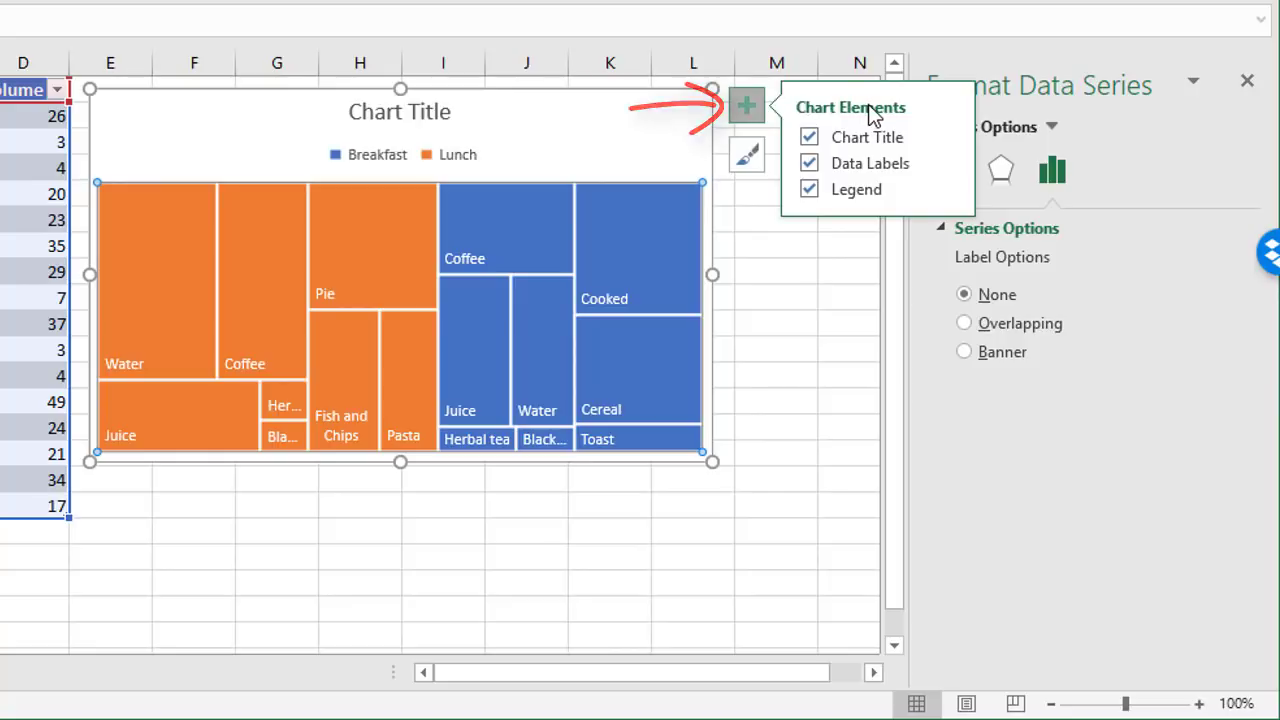
pyautogui.moveTo(942, 163)
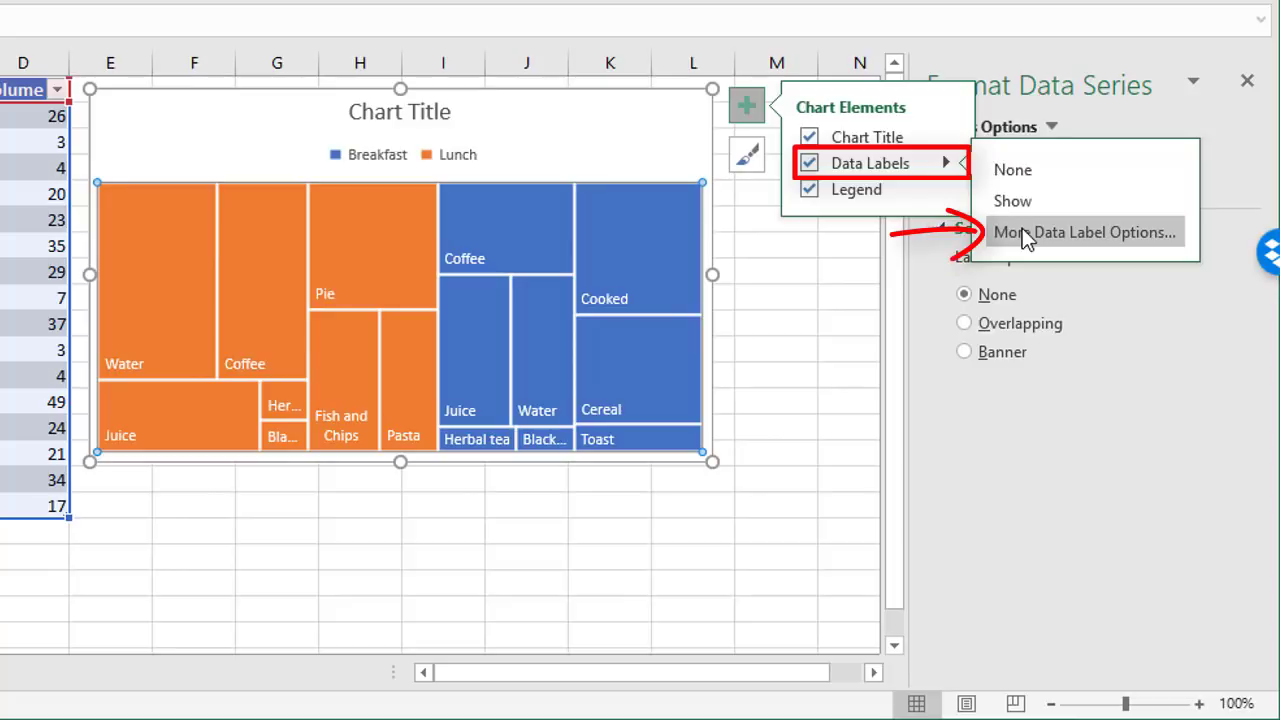
pyautogui.click(1085, 231)
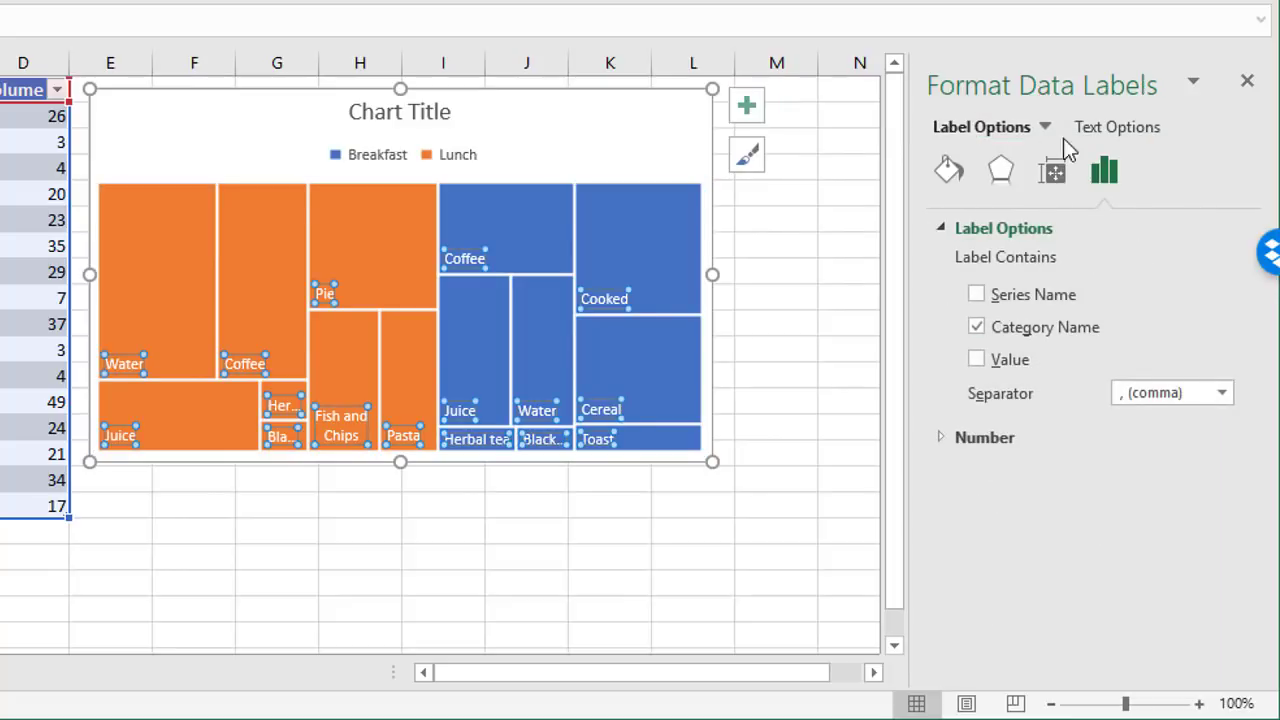
pyautogui.moveTo(1057, 173)
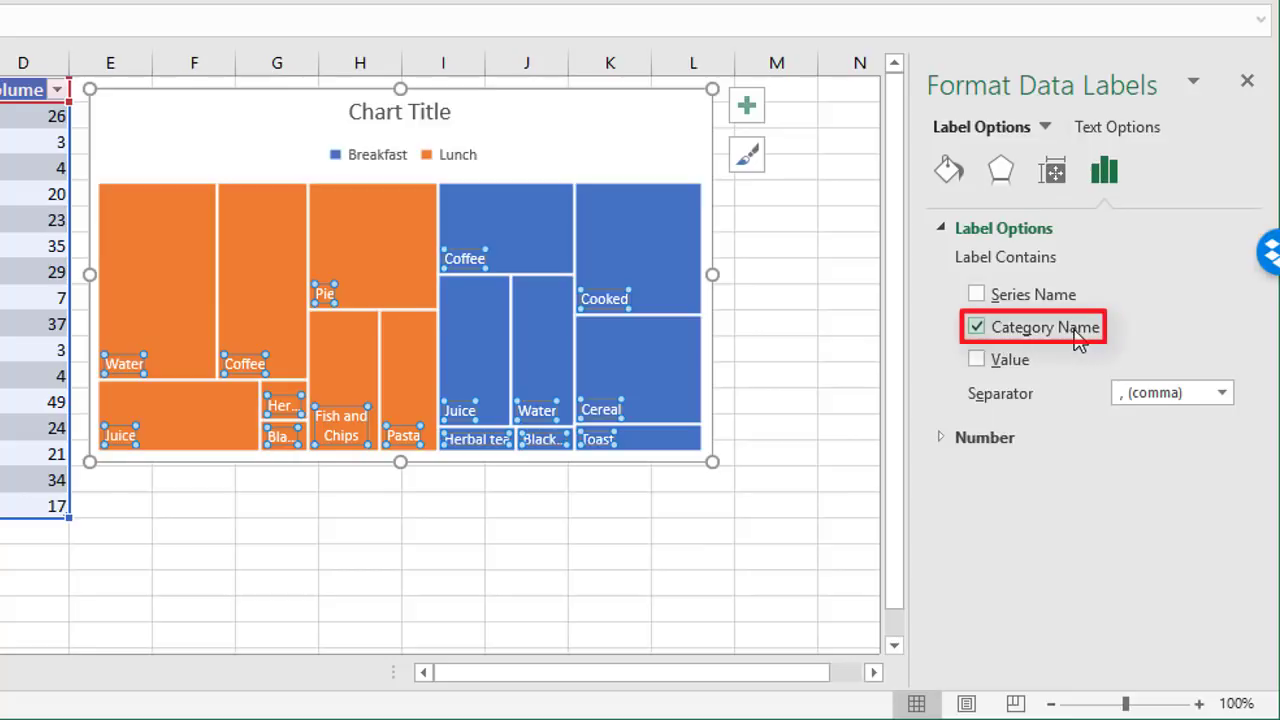
pyautogui.moveTo(610, 290)
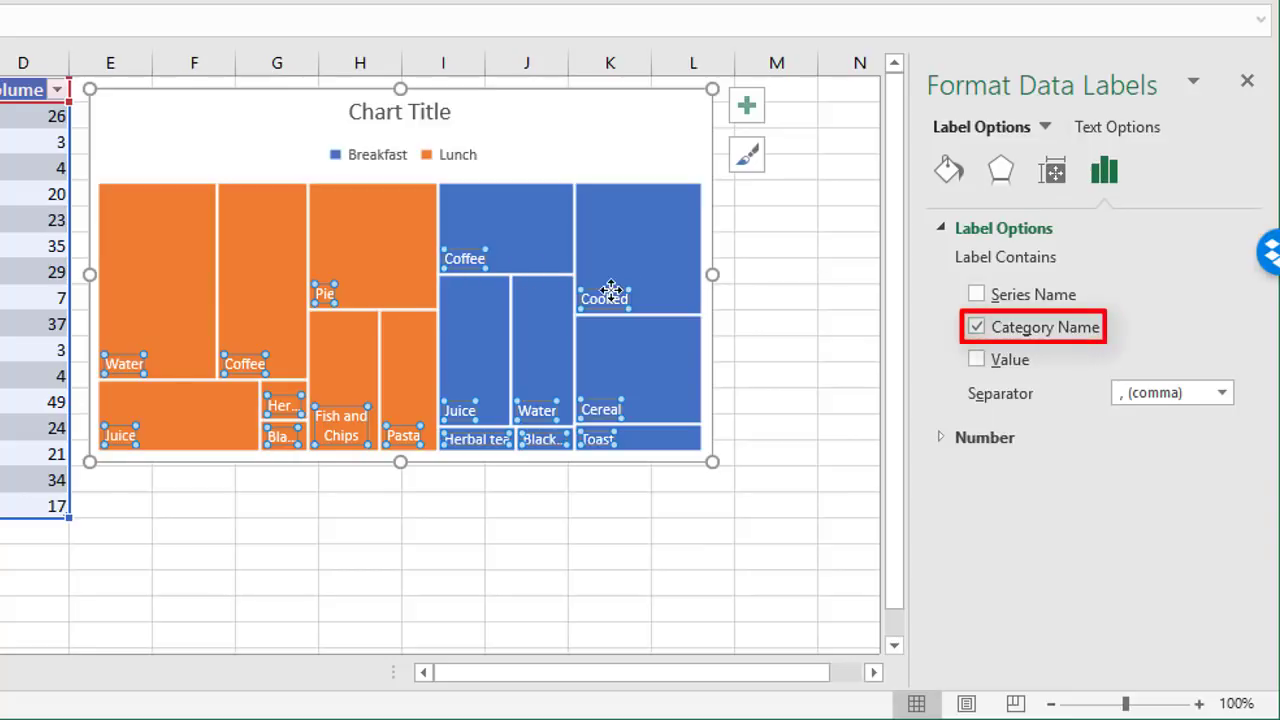
# Add Value beside Category Name in the labels, trying and removing Series Name
pyautogui.click(976, 359)
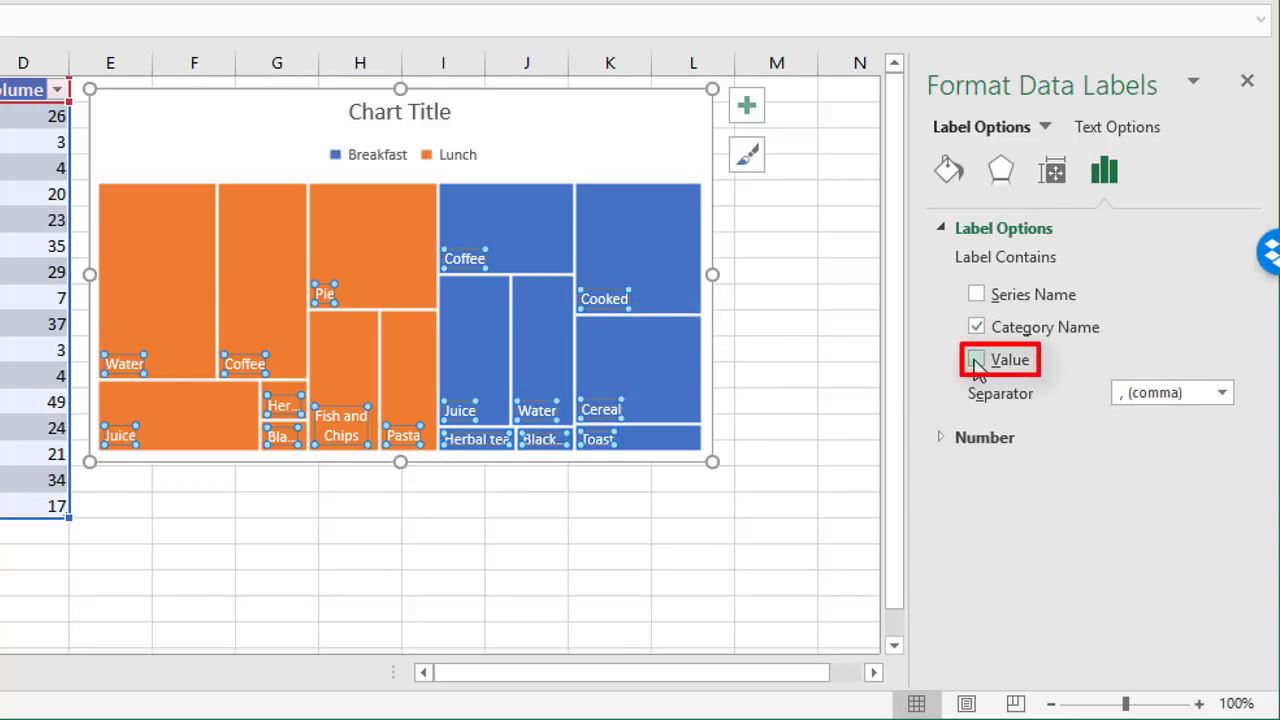
pyautogui.click(976, 359)
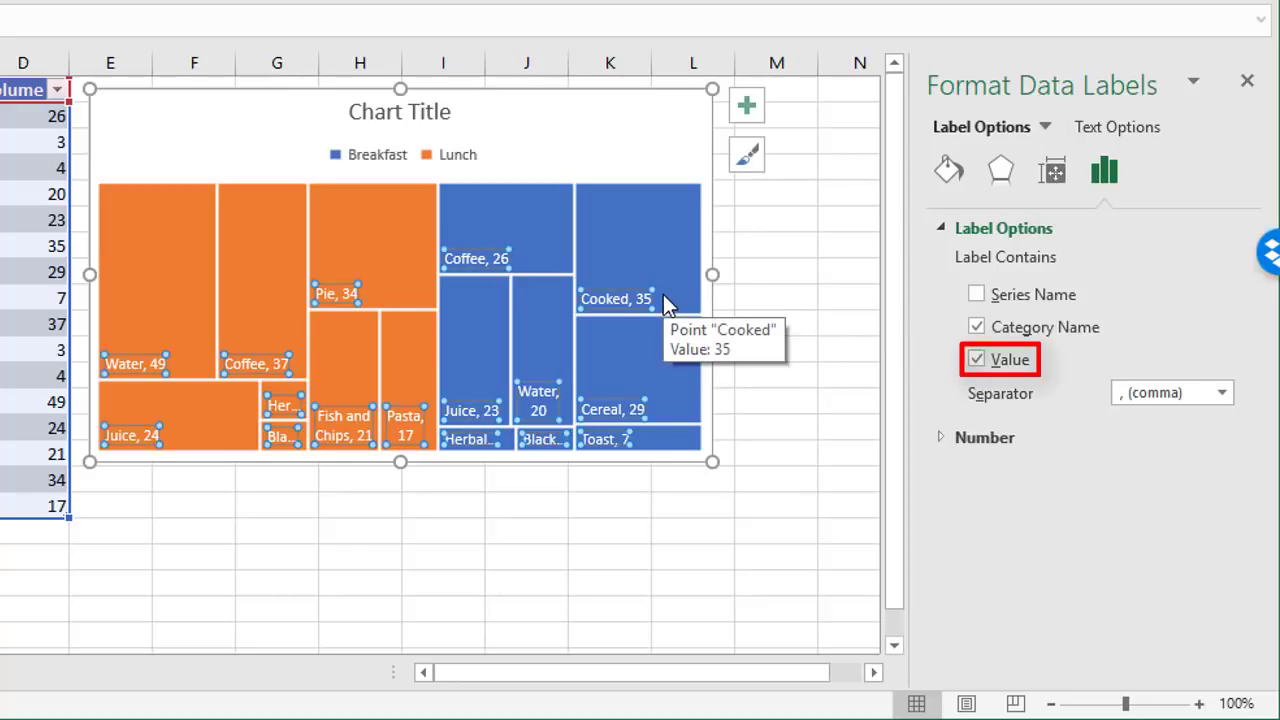
pyautogui.moveTo(695, 290)
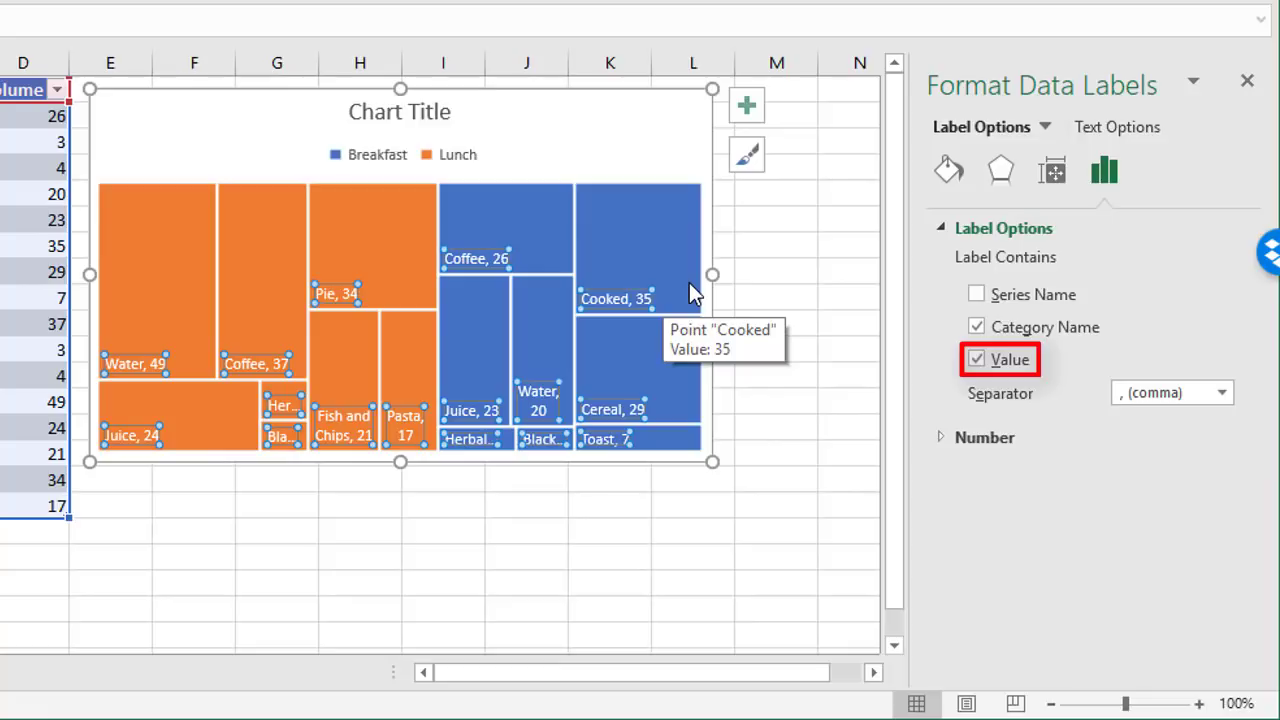
pyautogui.moveTo(647, 284)
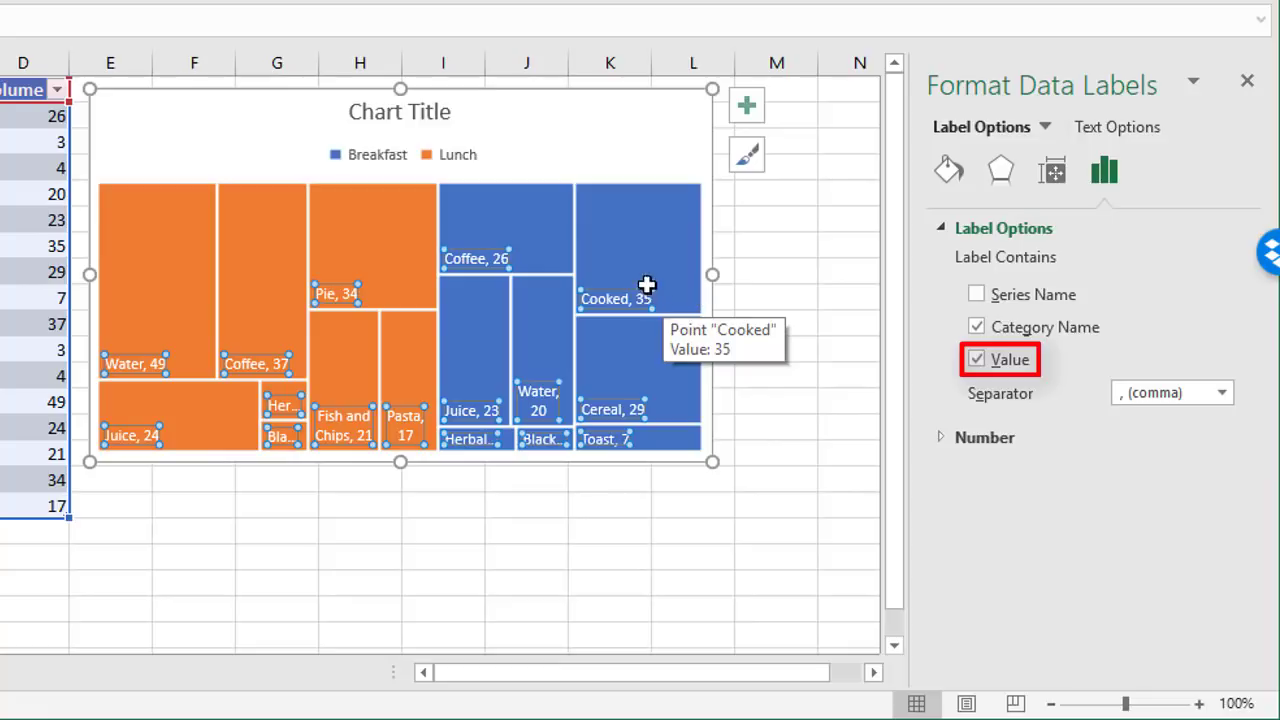
pyautogui.moveTo(520, 268)
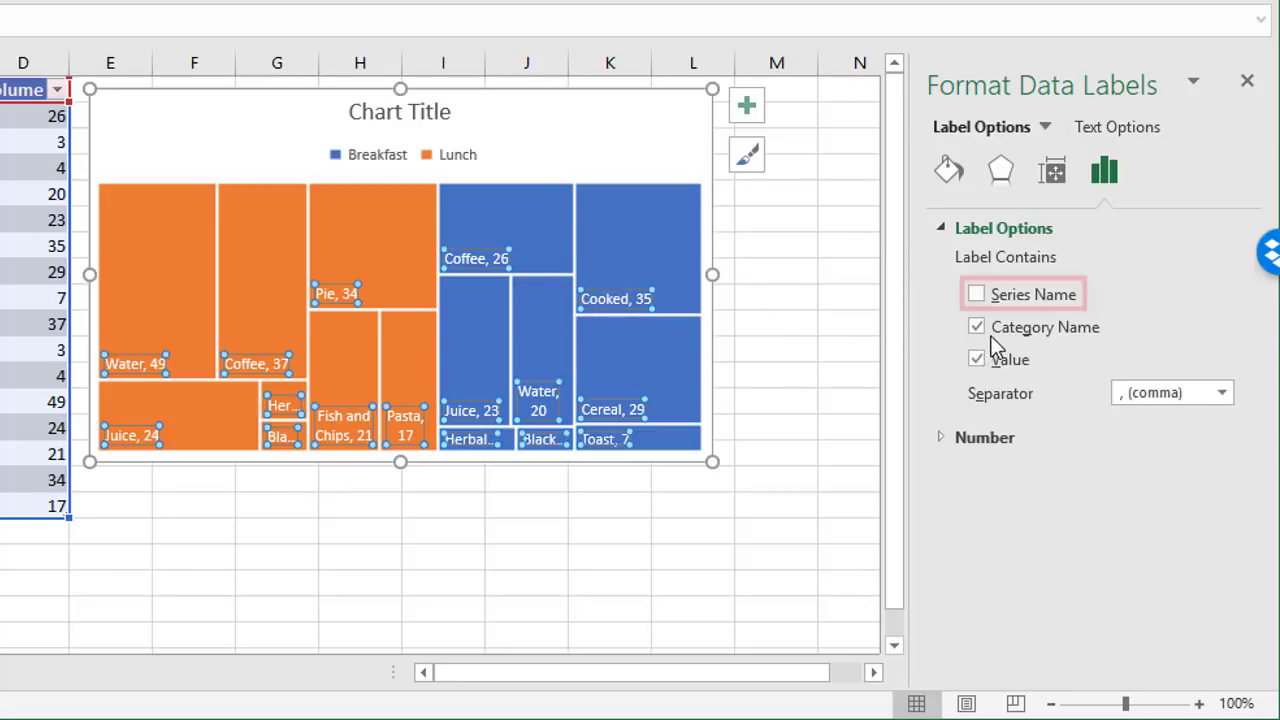
pyautogui.click(974, 294)
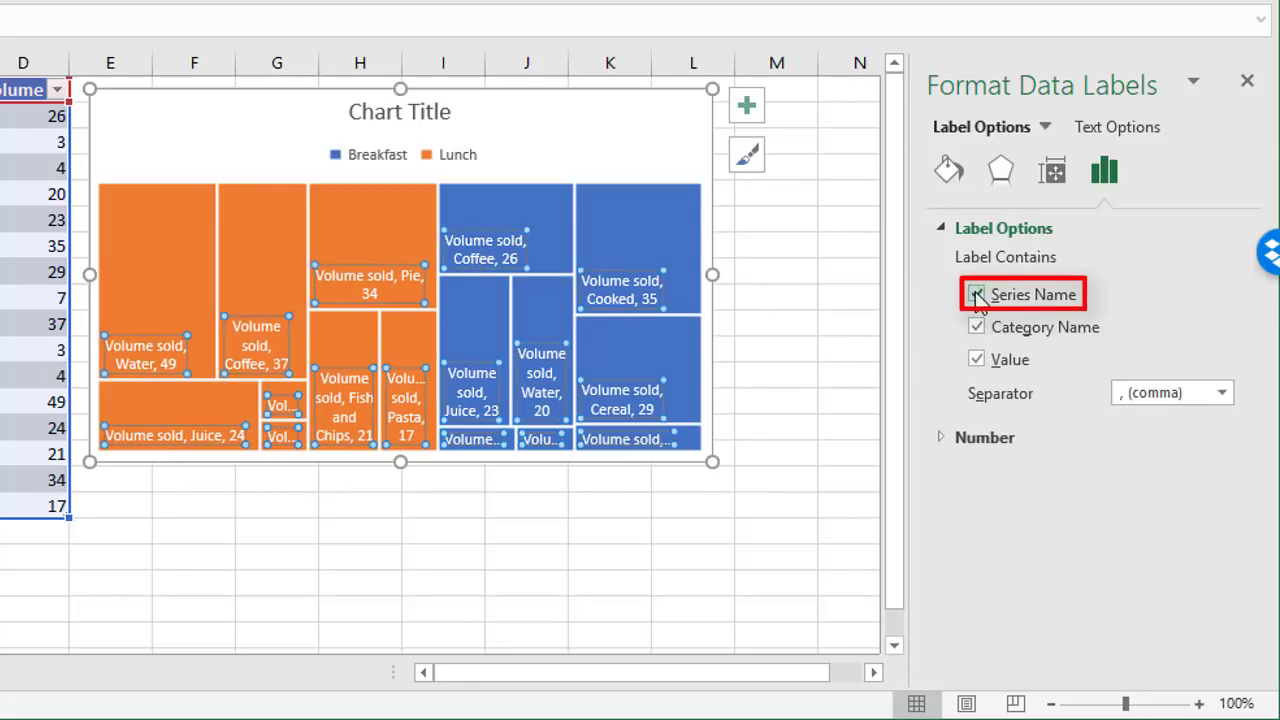
pyautogui.click(976, 294)
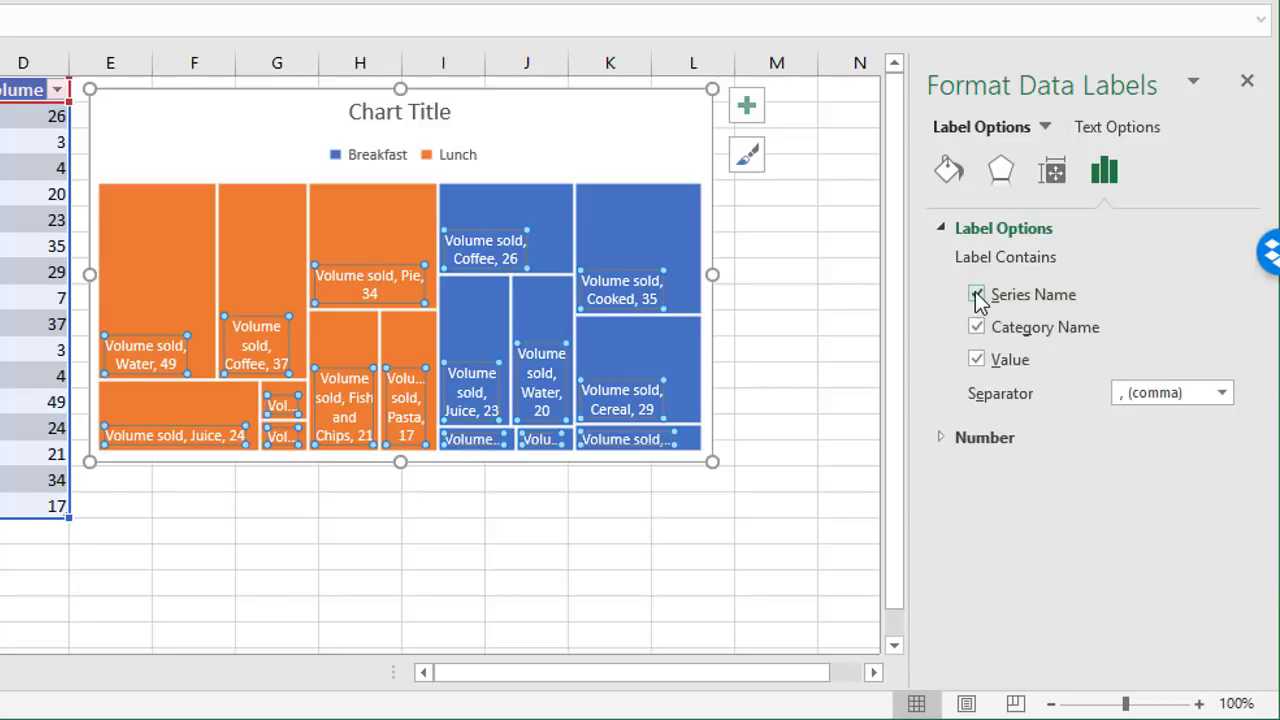
pyautogui.click(976, 294)
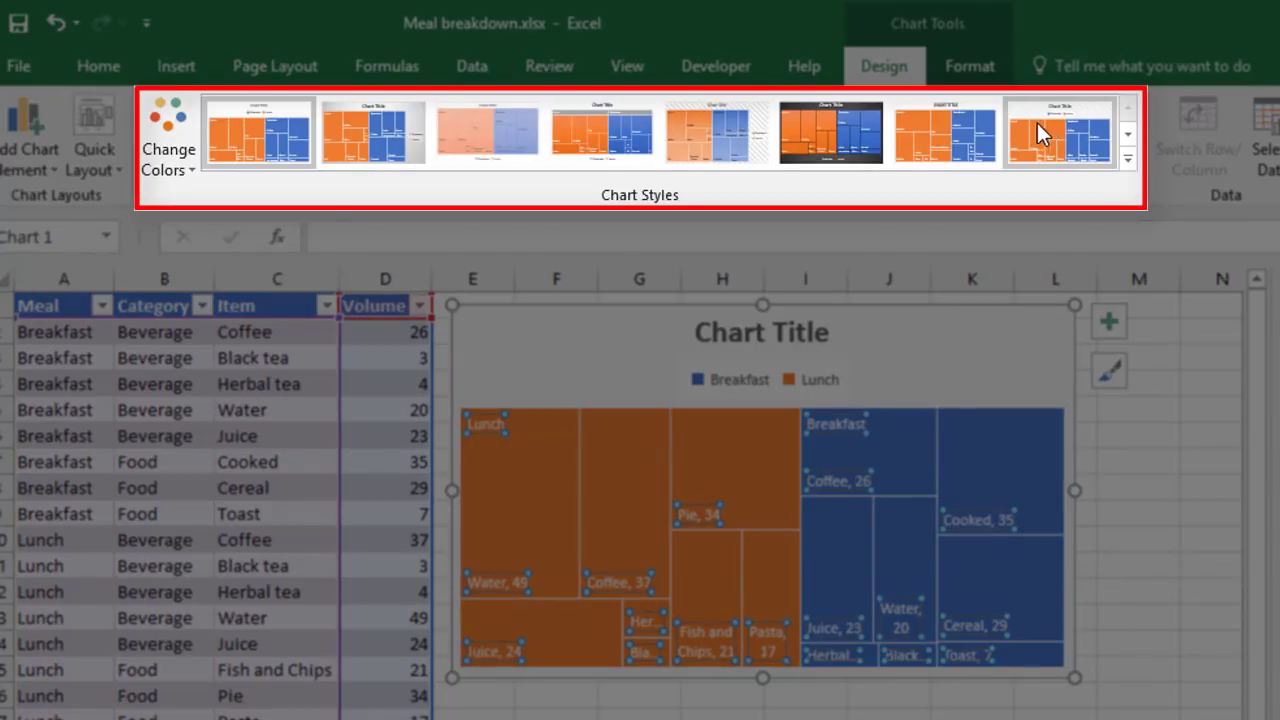
pyautogui.click(830, 131)
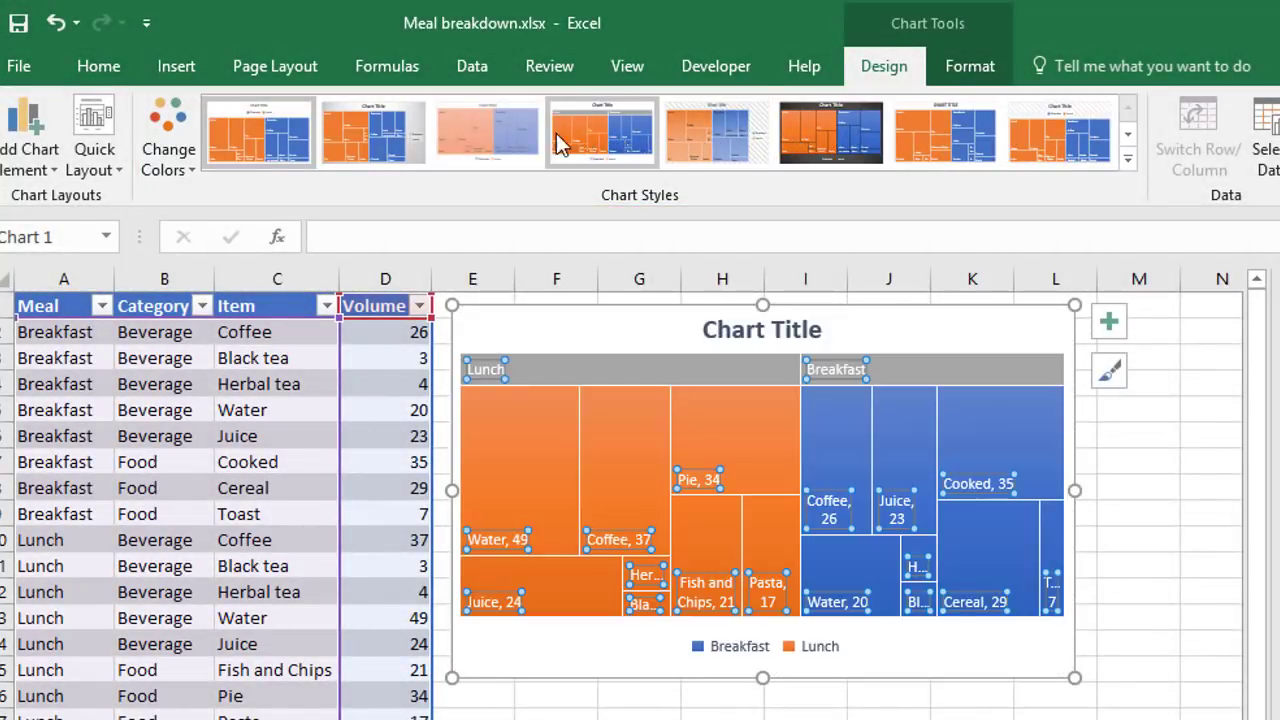
pyautogui.click(257, 132)
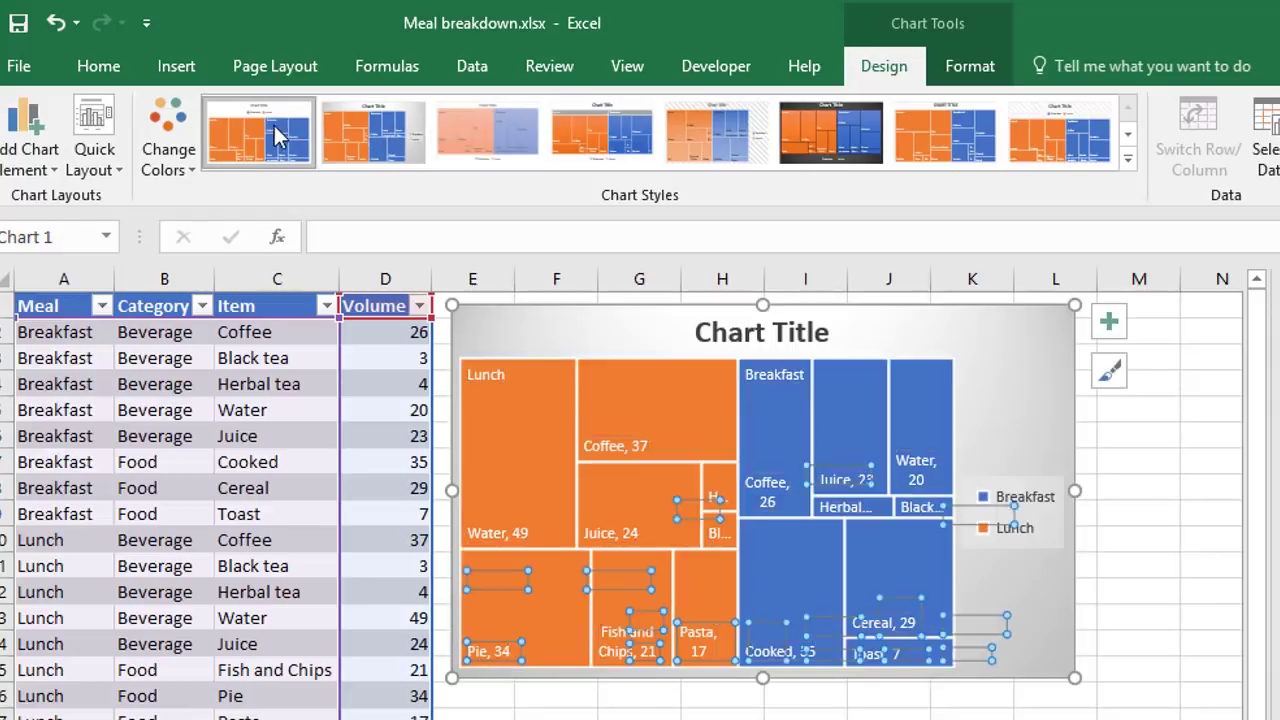
pyautogui.click(263, 131)
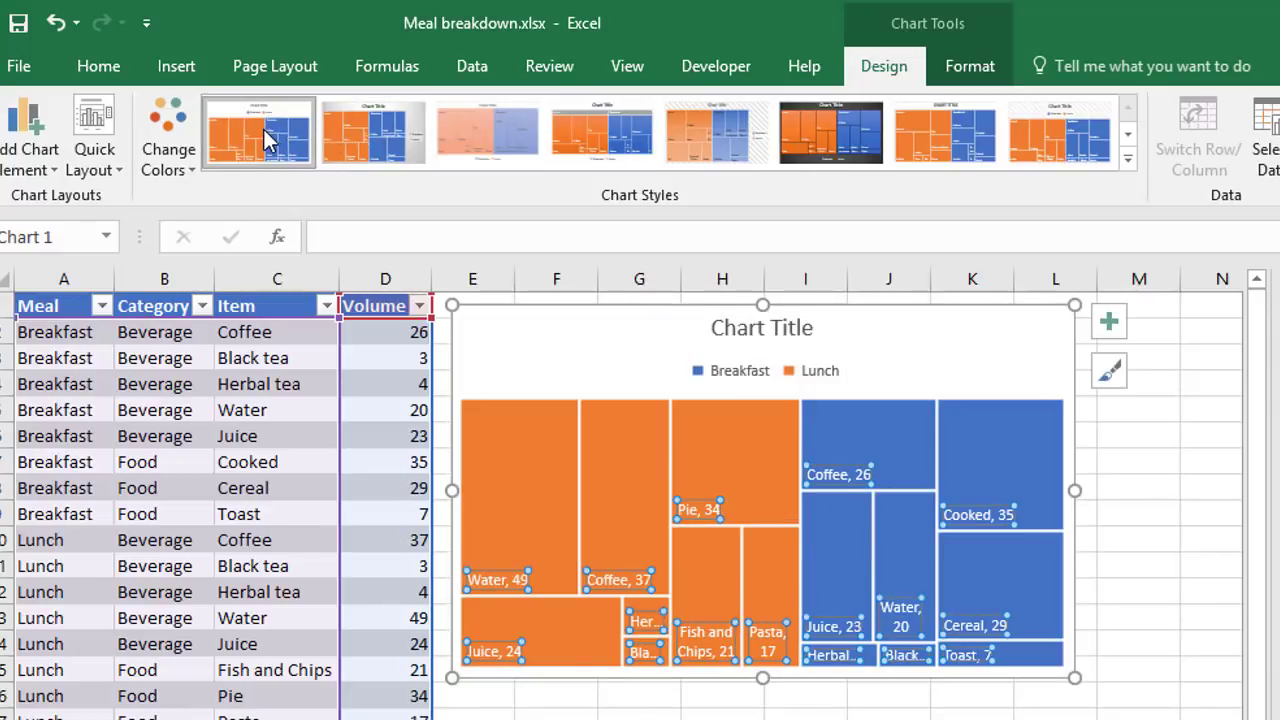